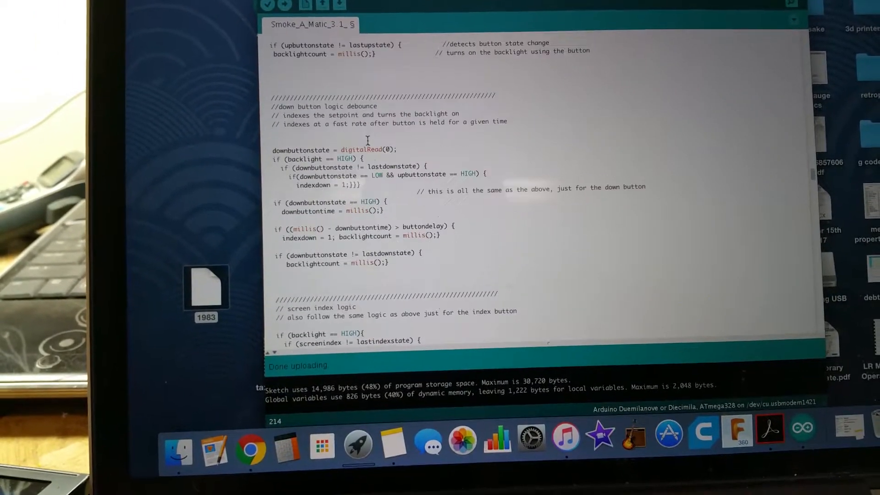
{"action": "scroll", "scroll_direction": "down", "scroll_amount": 3}
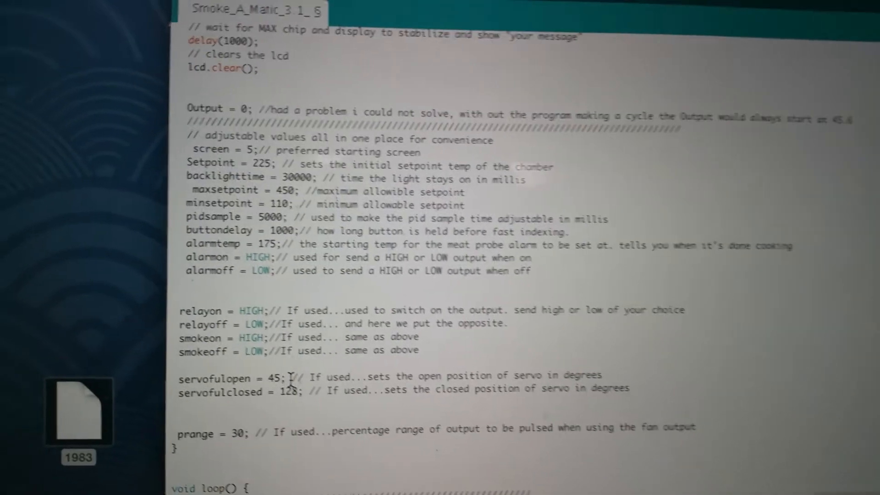
{"action": "scroll", "scroll_direction": "down", "scroll_amount": 3}
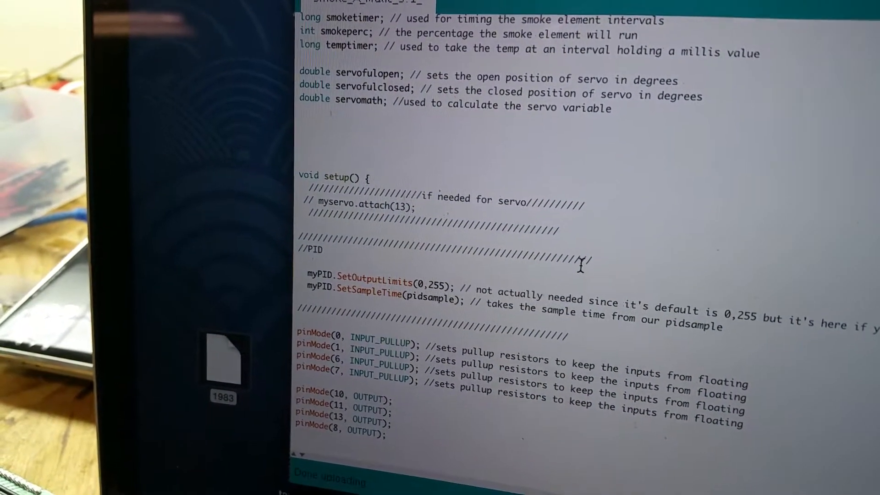
{"action": "scroll", "scroll_direction": "down", "scroll_amount": 3}
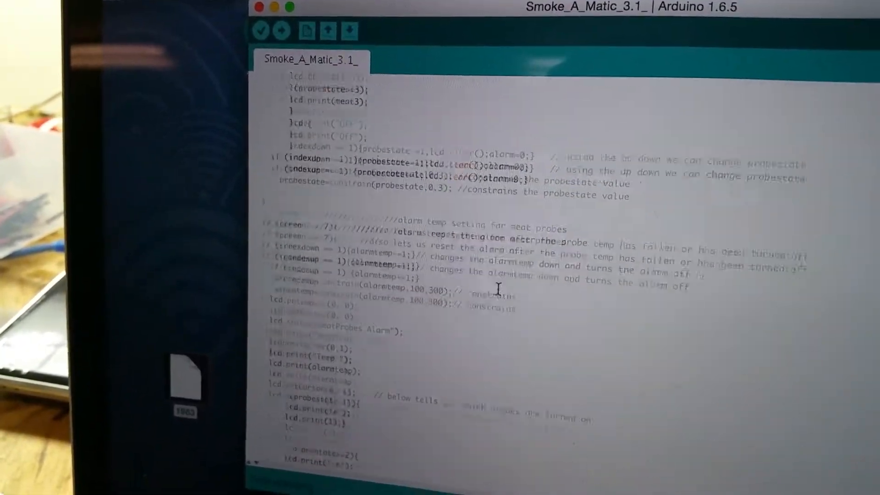
{"action": "scroll", "scroll_direction": "down", "scroll_amount": 3}
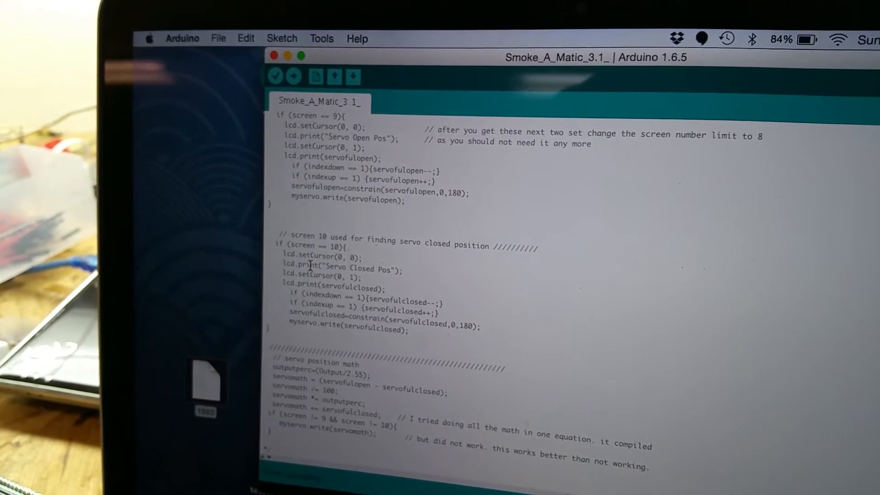
{"action": "scroll", "scroll_direction": "down", "scroll_amount": 3}
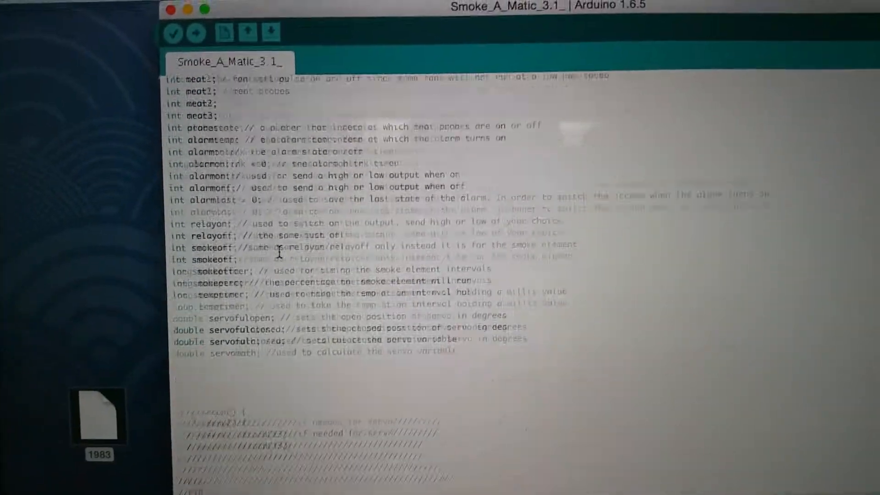
{"action": "scroll", "scroll_direction": "down", "scroll_amount": 3}
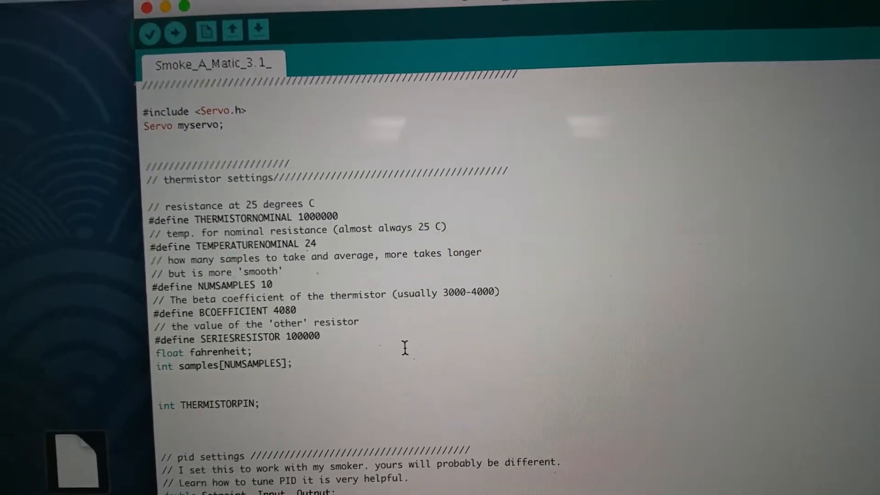
{"action": "scroll", "scroll_direction": "down", "scroll_amount": 3}
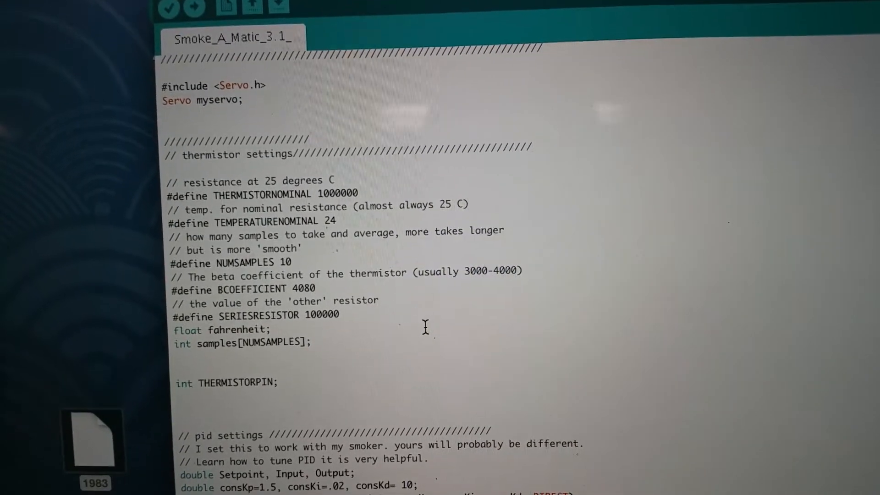